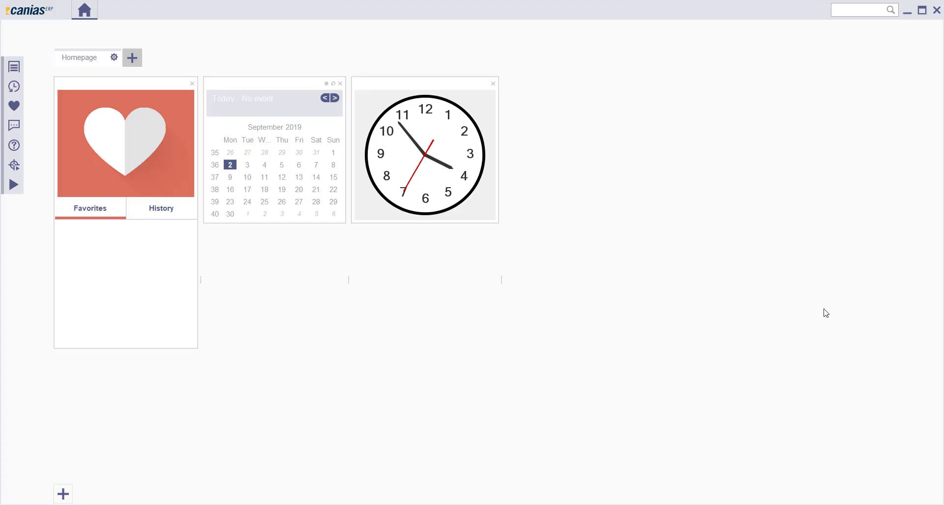
mouse_move(840, 34)
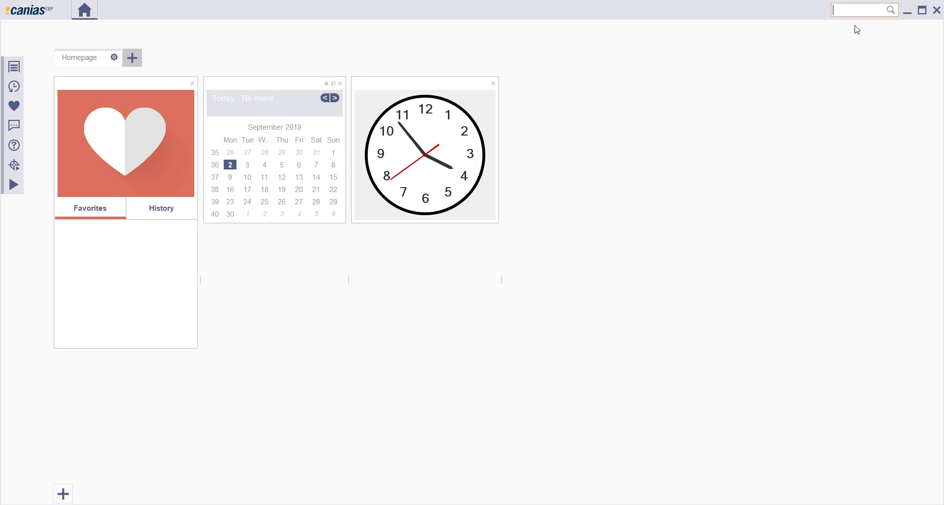
- Enter transaction code HCMT21 in the home page search field
type("HCMT21")
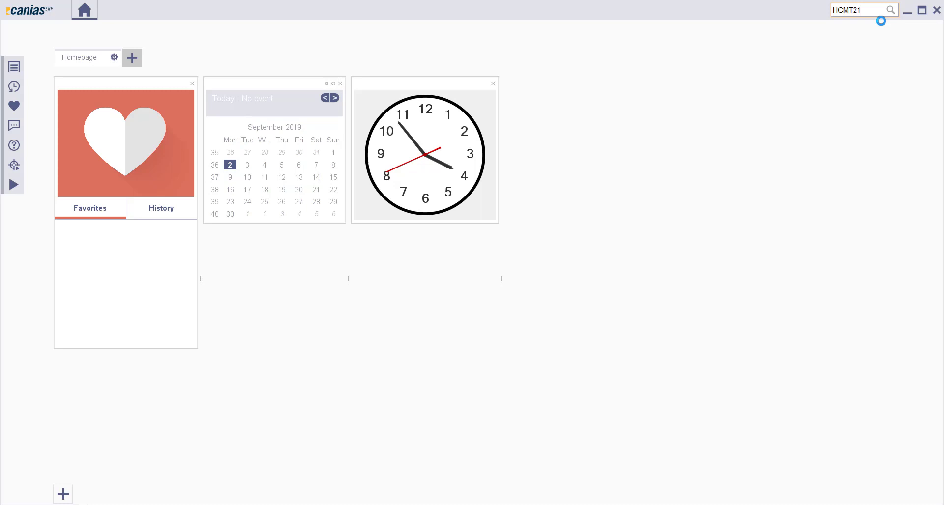
key("Enter")
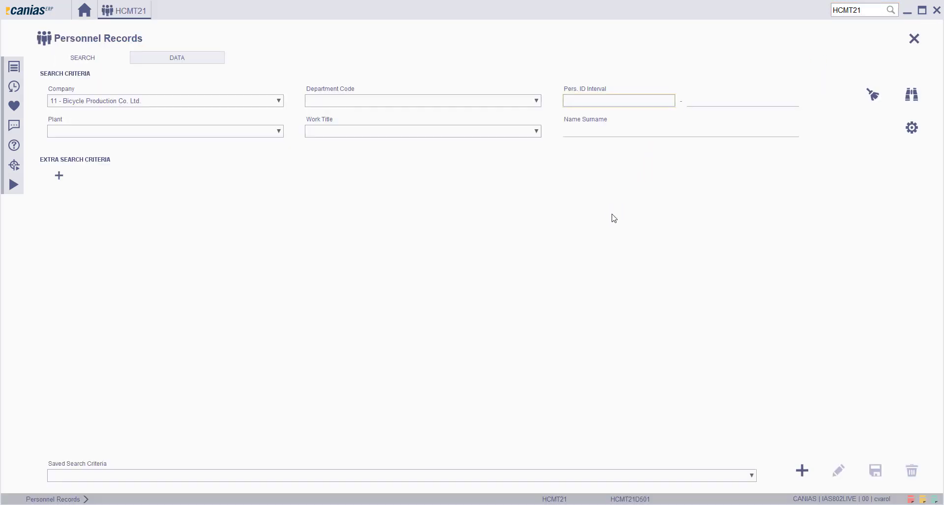
mouse_move(792, 174)
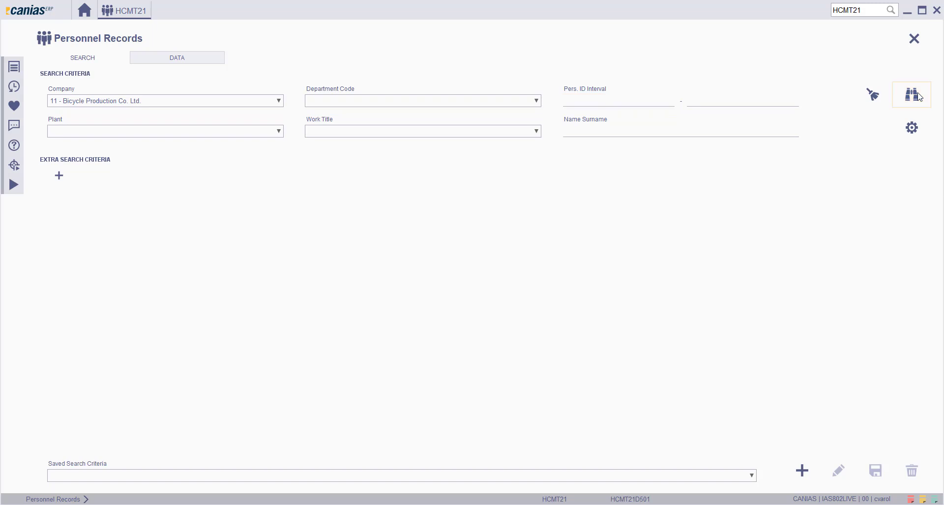
left_click(912, 95)
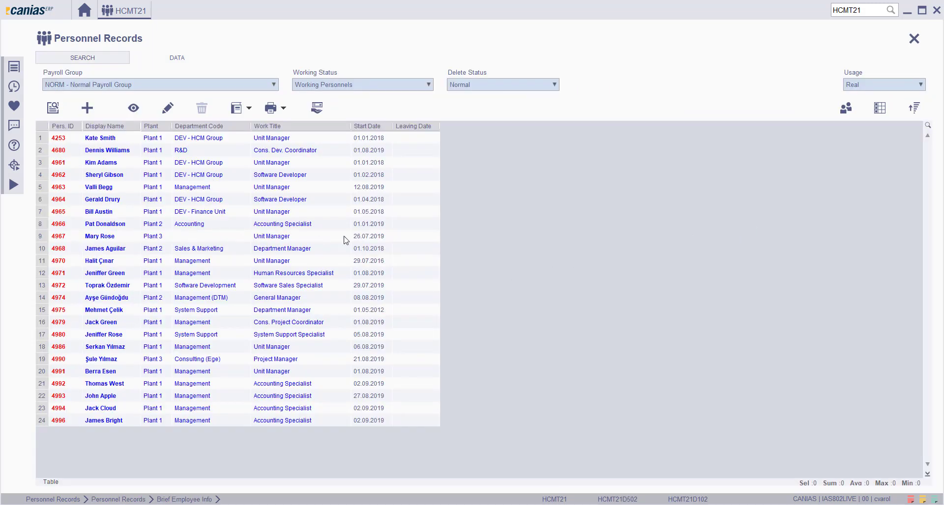
mouse_move(516, 242)
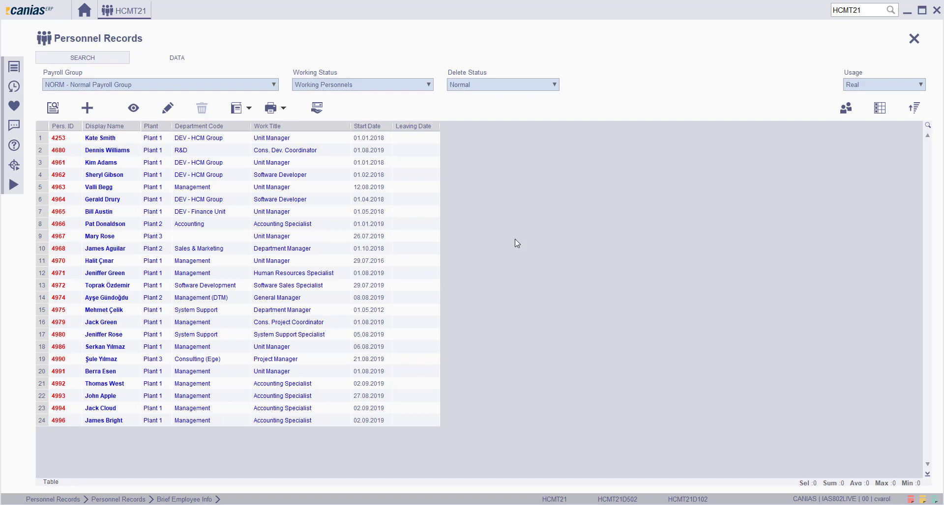
mouse_move(45, 430)
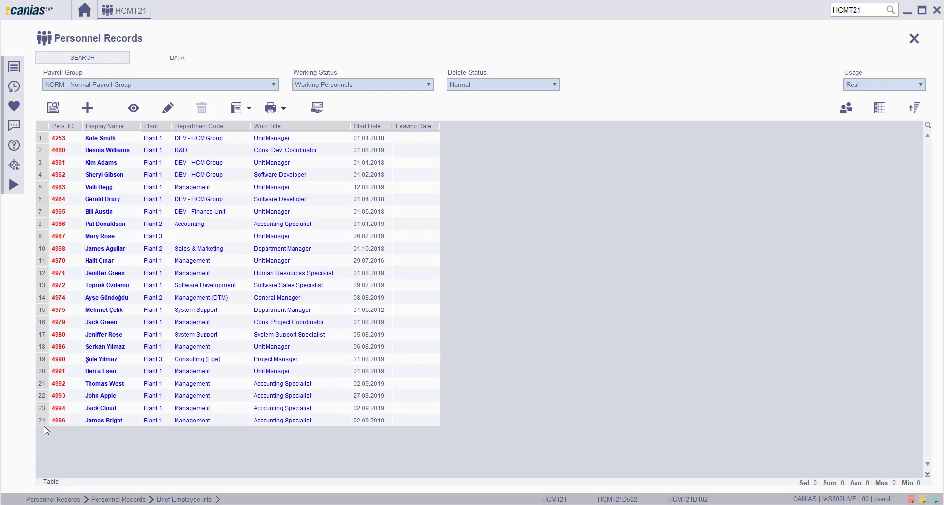
left_click(112, 420)
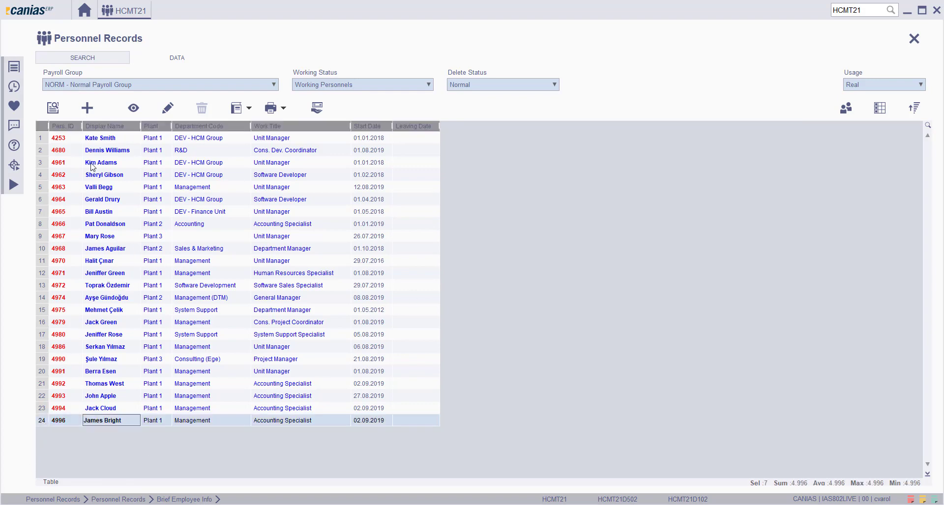
left_click(167, 108)
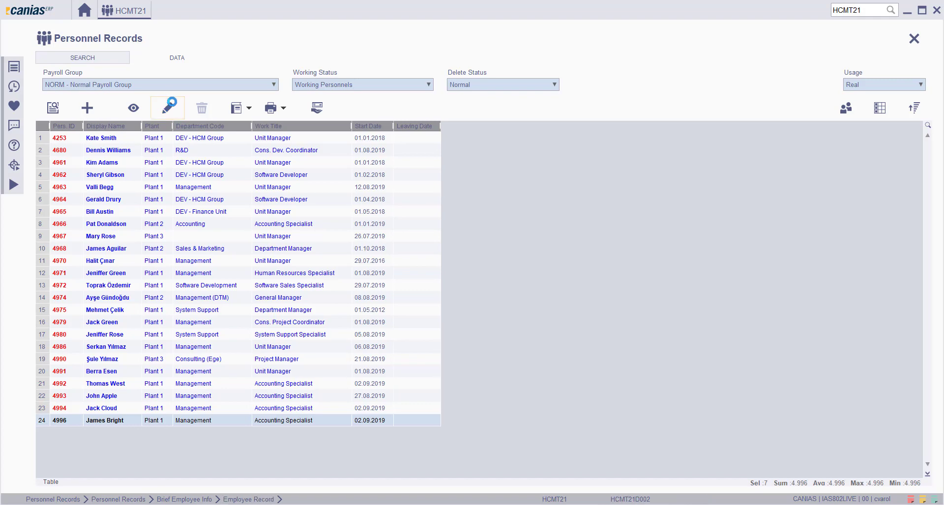
double_click(111, 420)
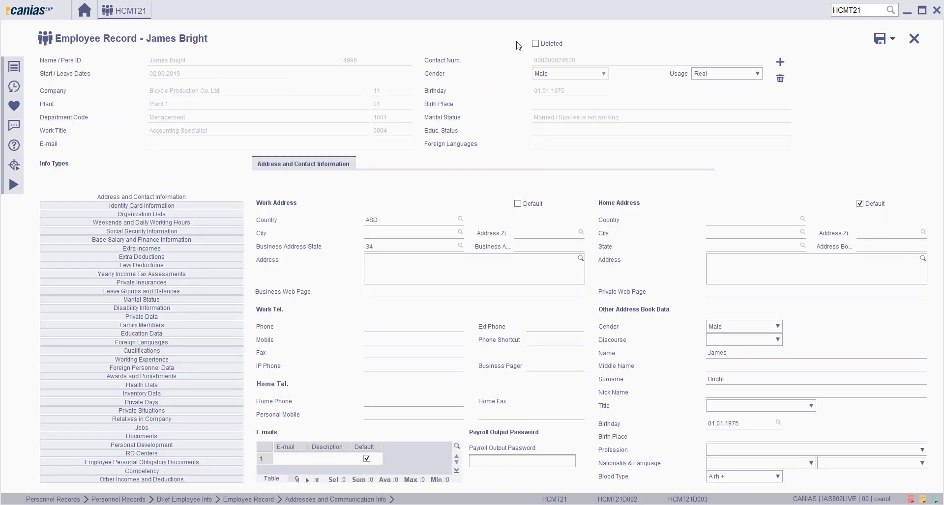
mouse_move(517, 47)
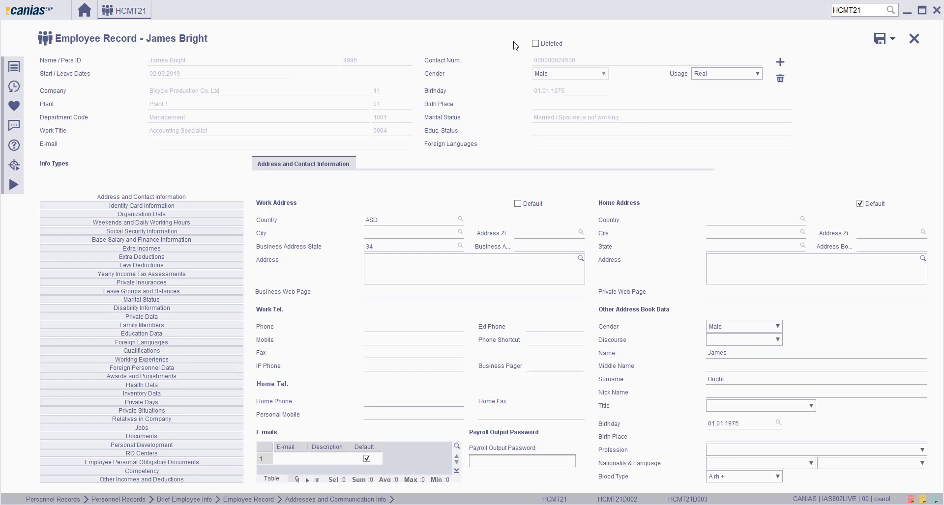
left_click(536, 43)
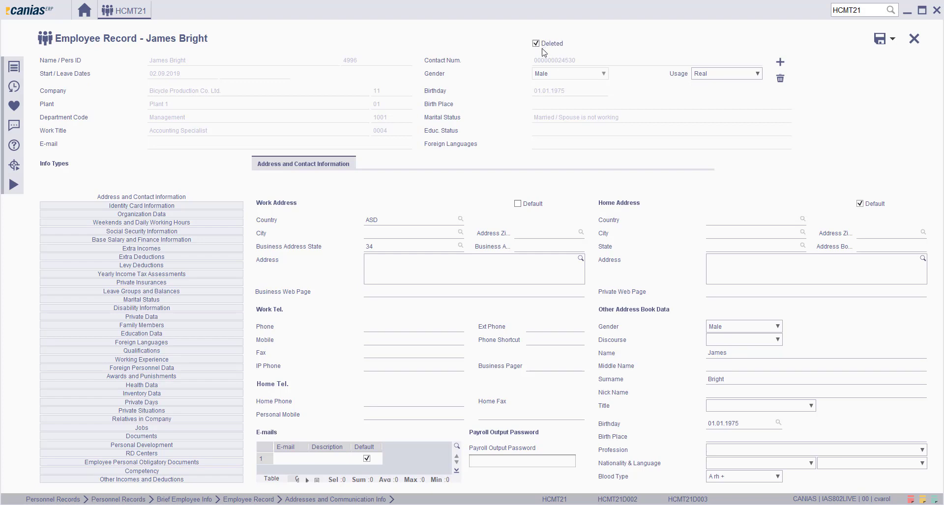
mouse_move(509, 47)
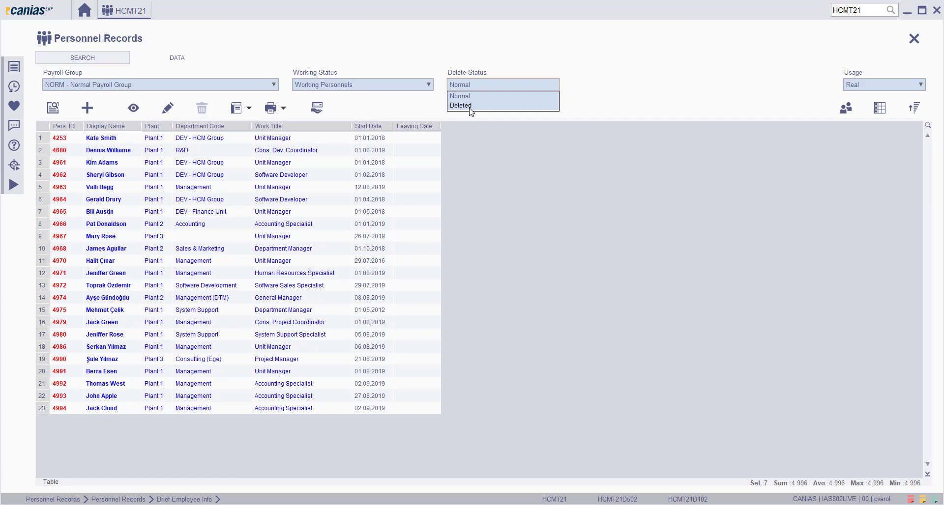
- Filter personnel by Delete Status 'Deleted' and select the Accounting Specialist row
left_click(461, 105)
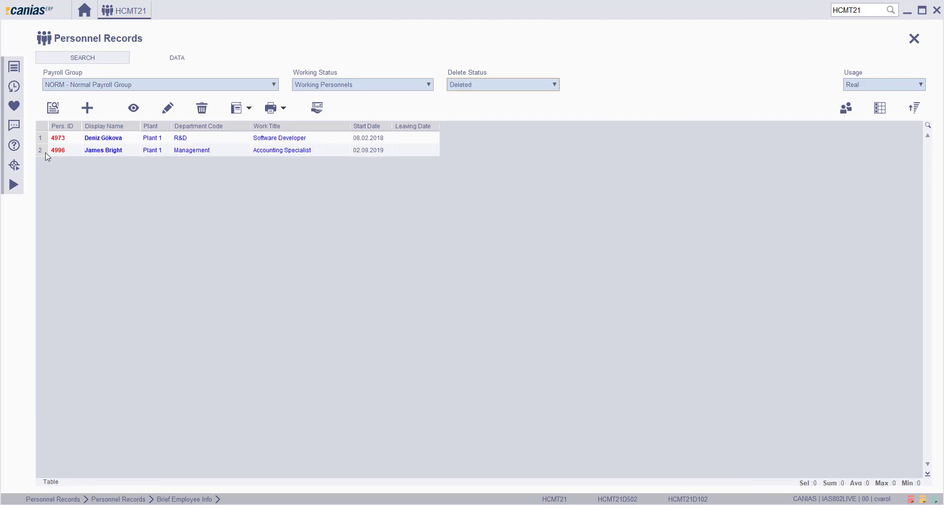
left_click(58, 150)
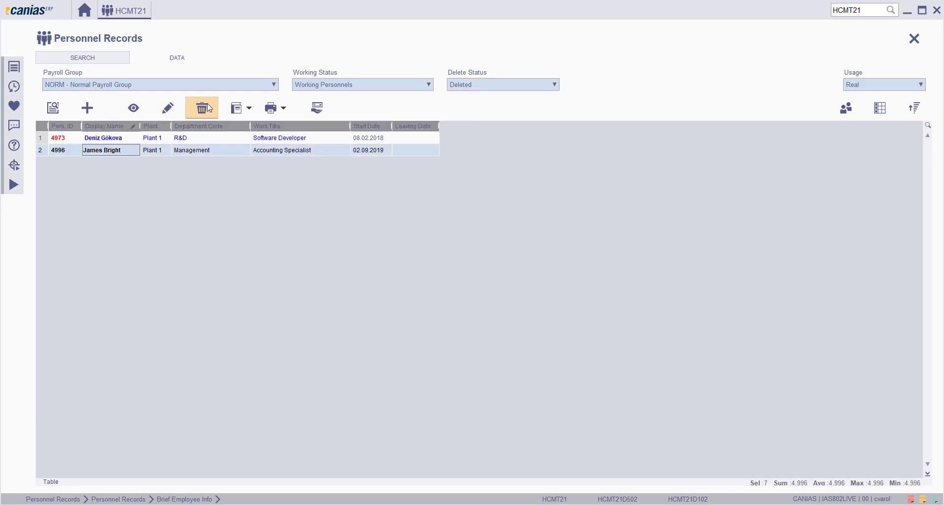
left_click(201, 108)
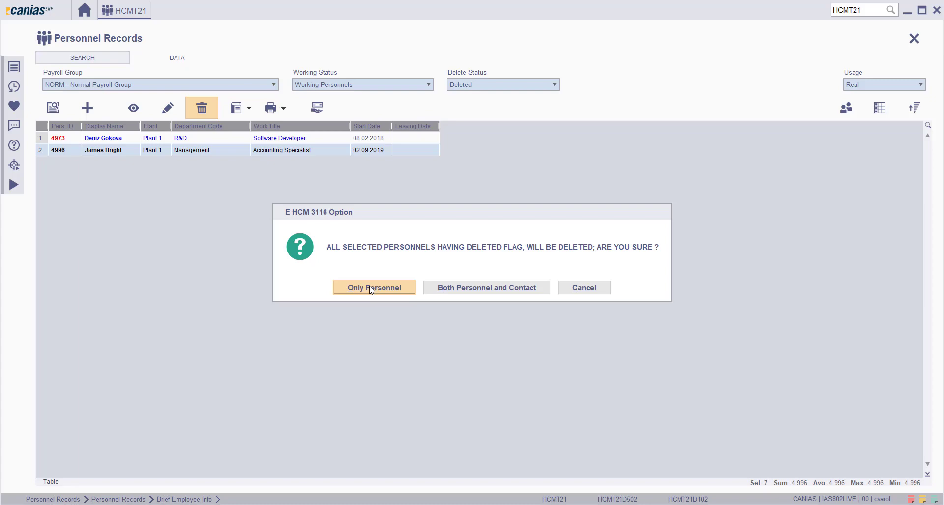
mouse_move(373, 294)
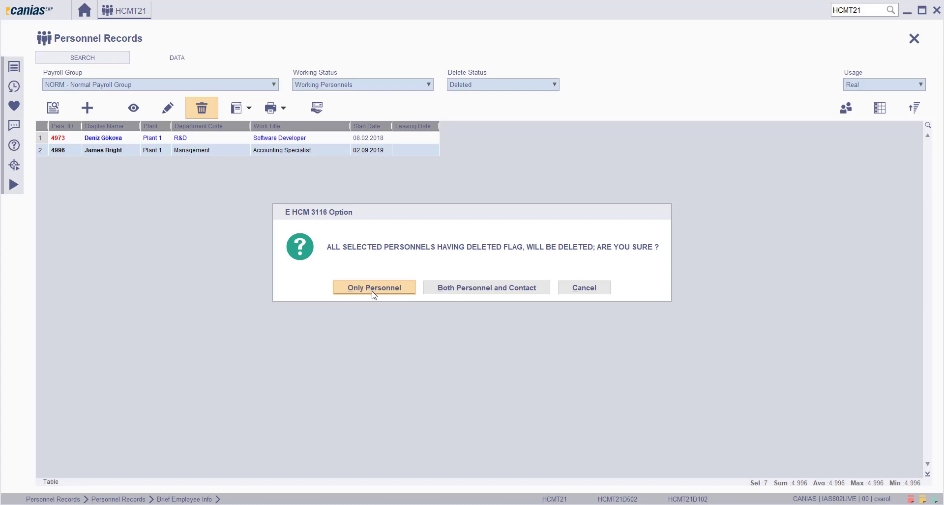